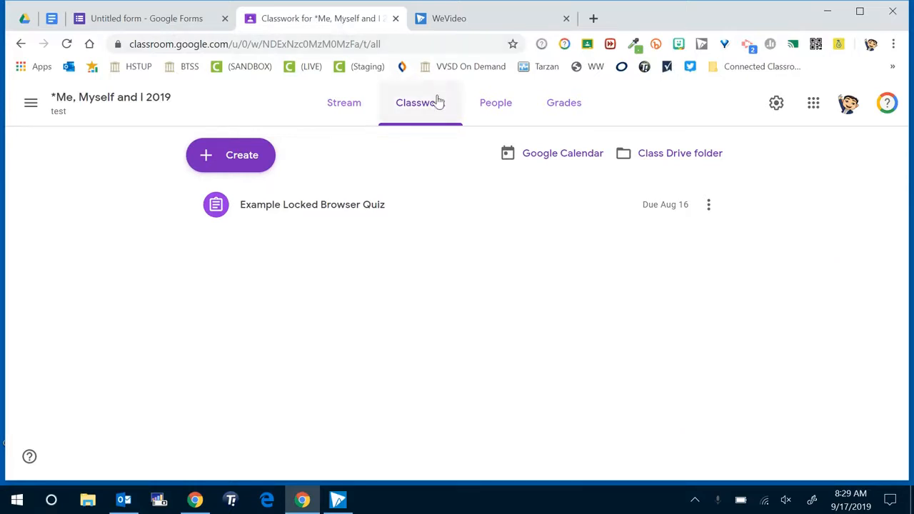
{"action": "mouse_move", "coordinate": [413, 117]}
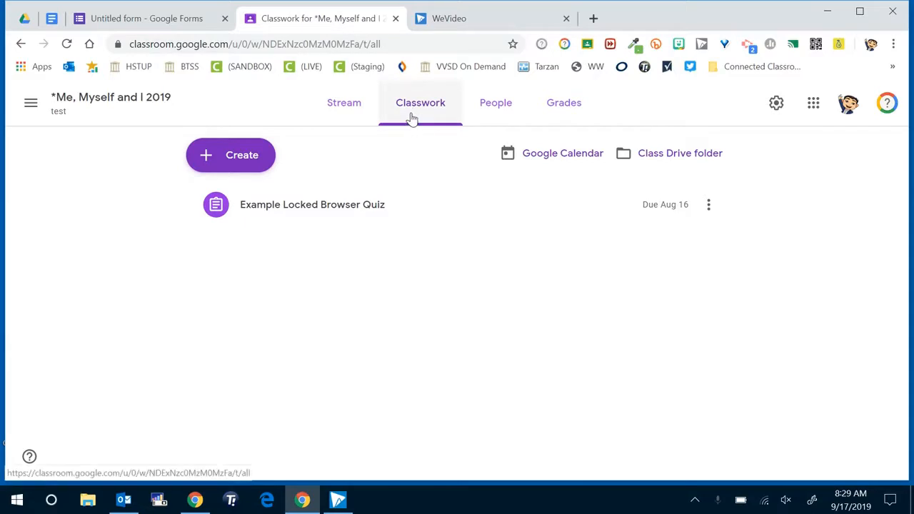
Step: Start a new quiz assignment from the Classwork Create menu
{"action": "left_click", "coordinate": [230, 154]}
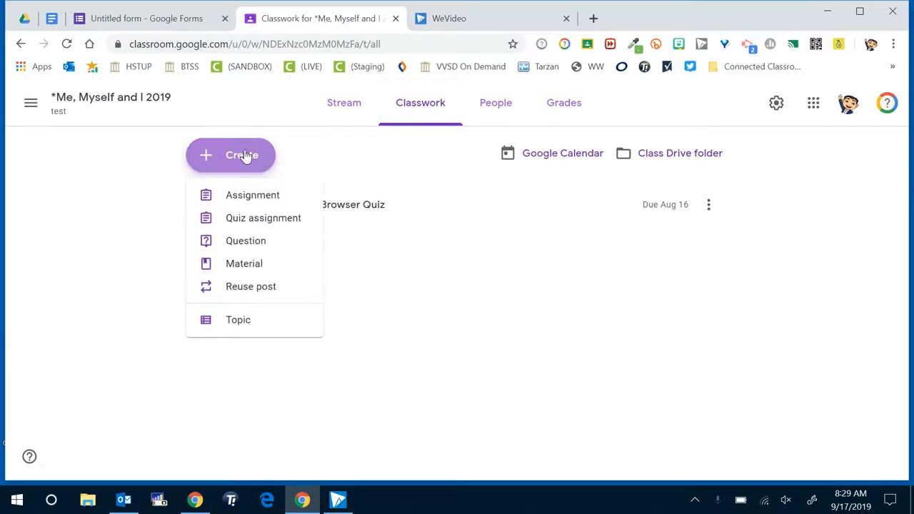
{"action": "mouse_move", "coordinate": [254, 221]}
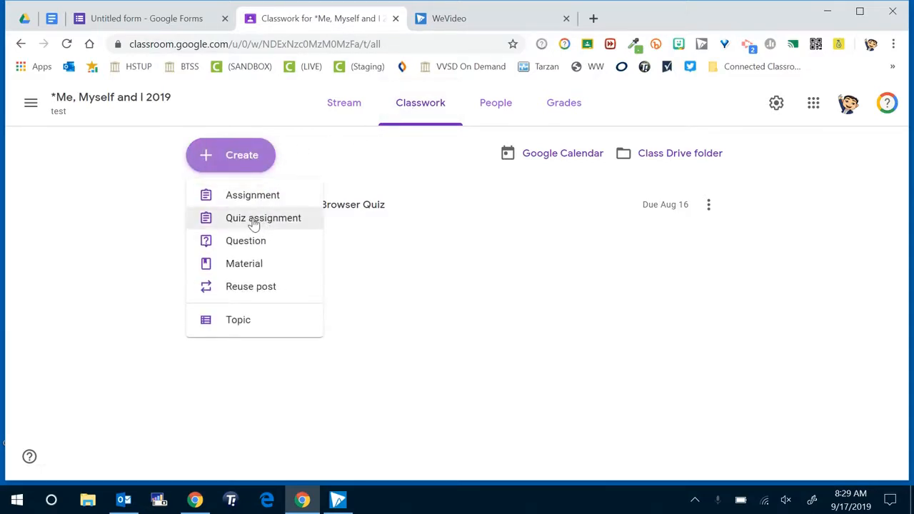
{"action": "left_click", "coordinate": [251, 194]}
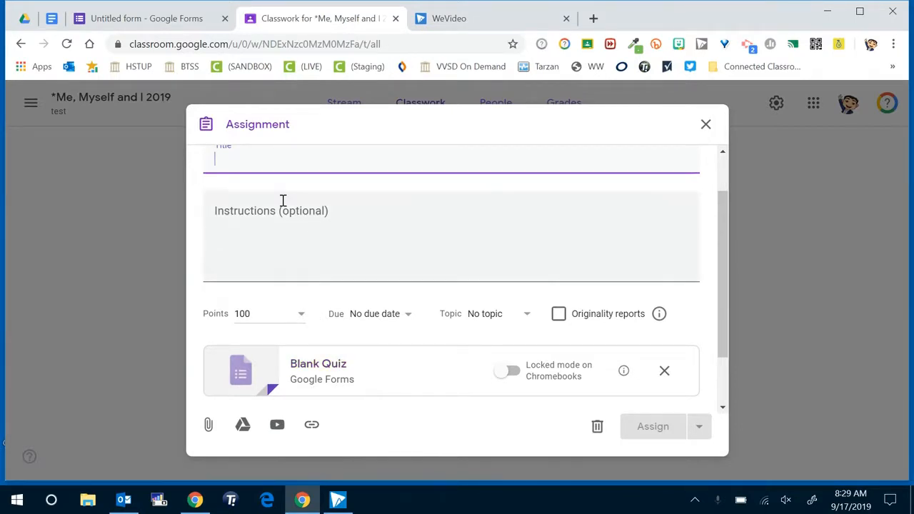
Step: Title the assignment 'TE' and require locked mode on Chromebooks for the Blank Quiz
{"action": "type", "text": "TE"}
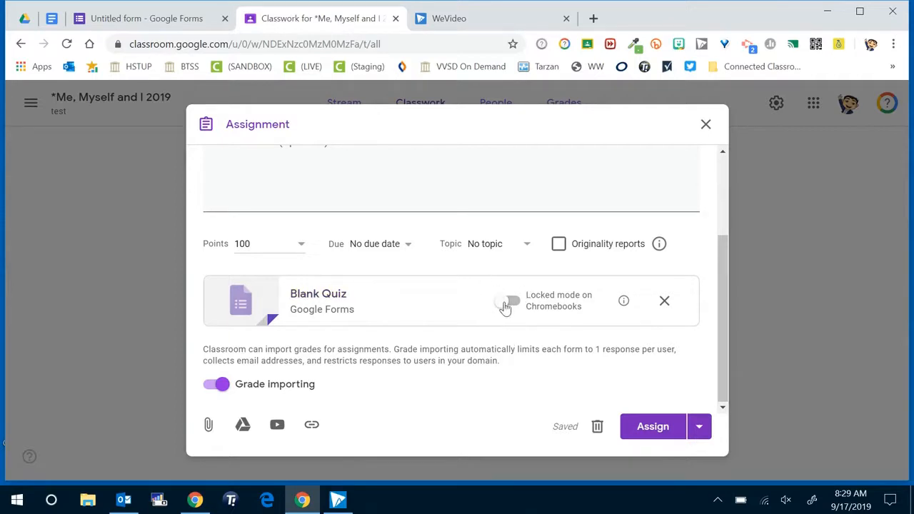
{"action": "left_click", "coordinate": [509, 300]}
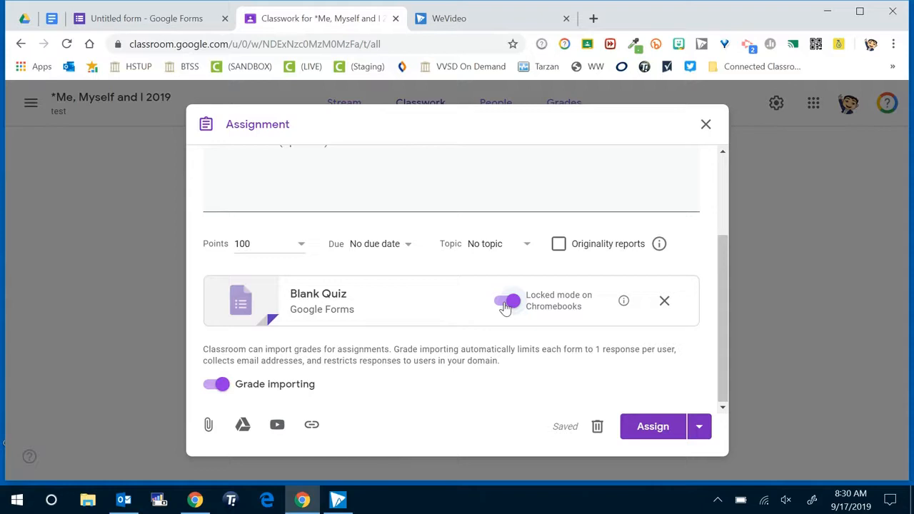
{"action": "mouse_move", "coordinate": [323, 295]}
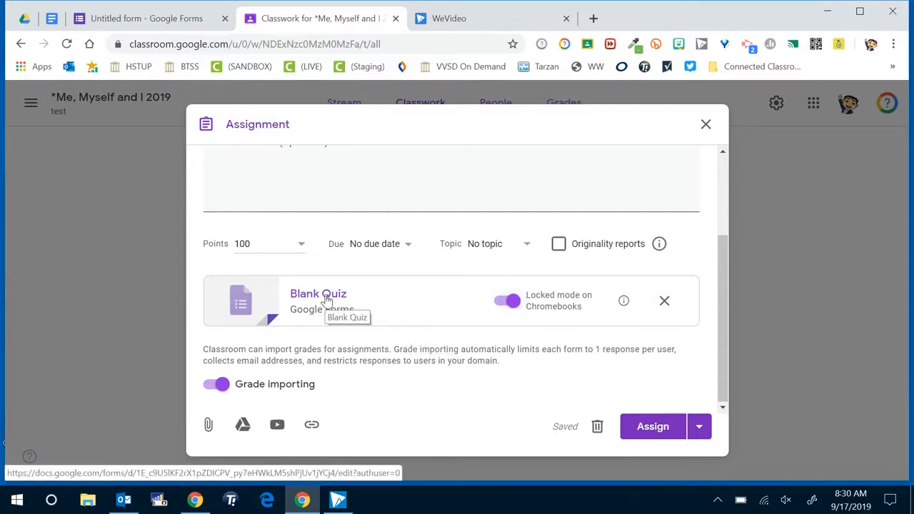
Step: In the Blank Quiz, write the multiple-choice question 'Pick A' with options A, B and a third option
{"action": "left_click", "coordinate": [317, 294]}
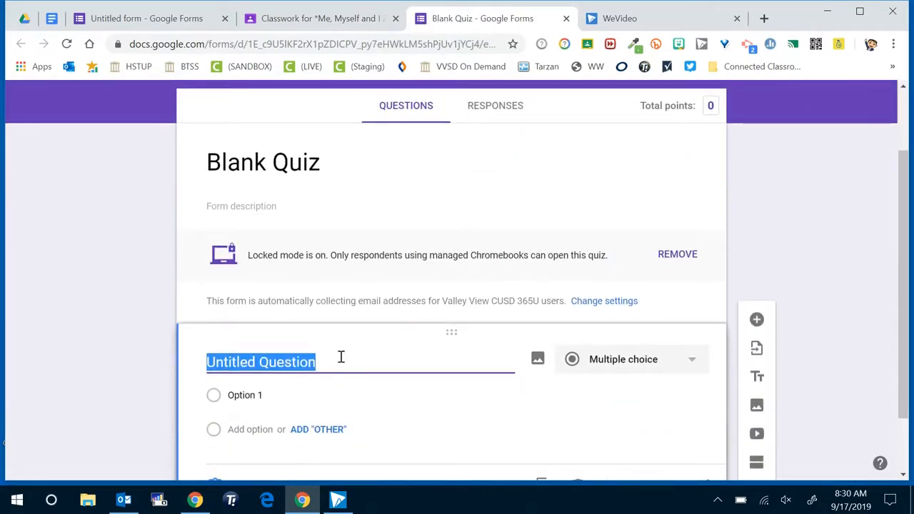
{"action": "type", "text": "Pick A"}
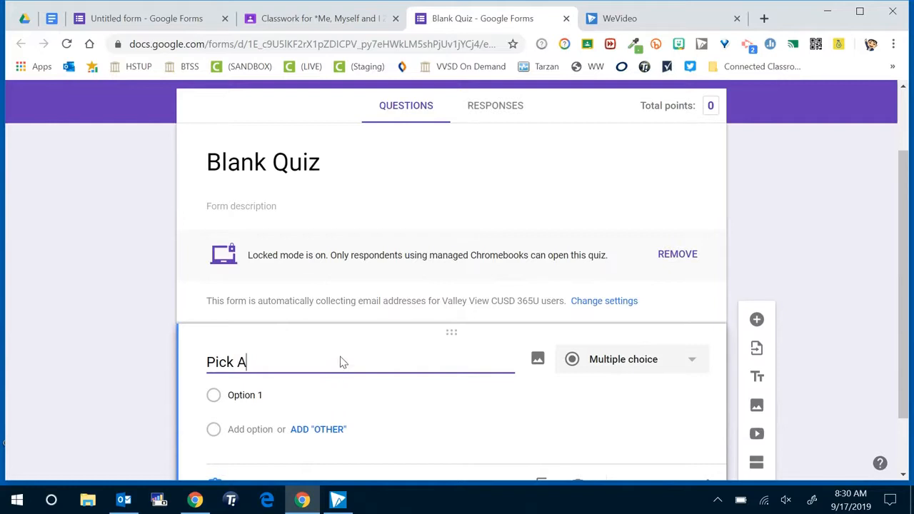
{"action": "type", "text": "A"}
{"action": "type", "text": "B"}
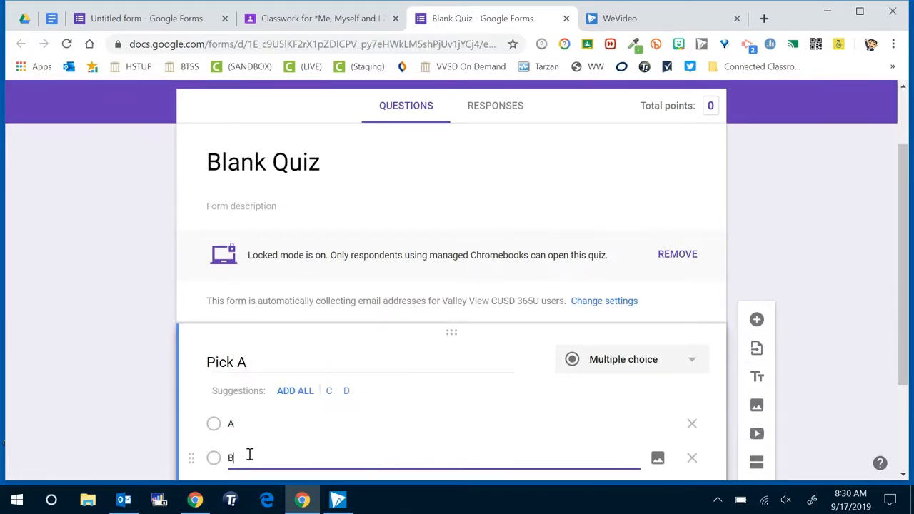
{"action": "scroll", "scroll_direction": "down", "scroll_amount": 3}
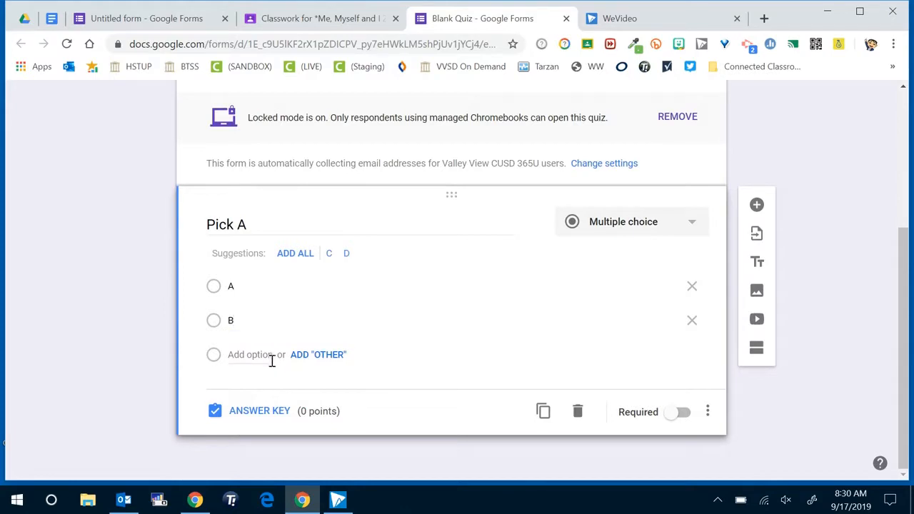
{"action": "left_click", "coordinate": [328, 253]}
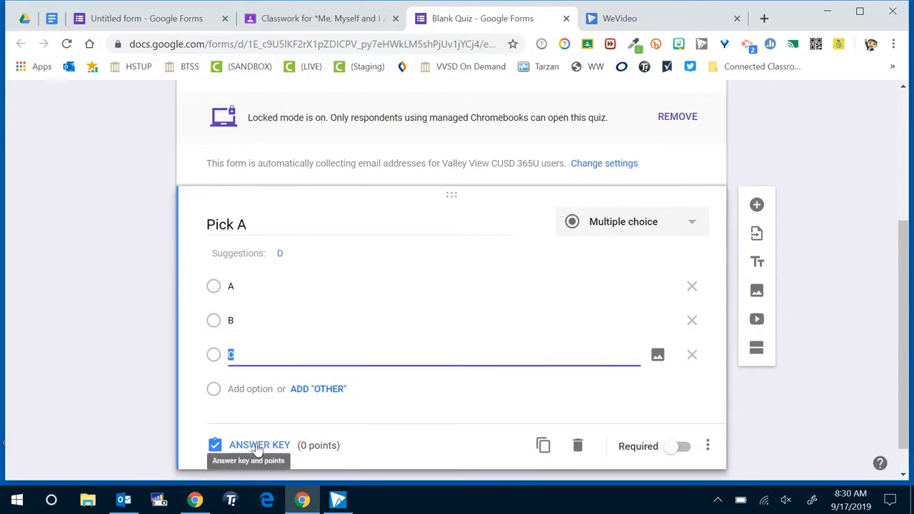
Step: In the answer key, mark A as correct and start adding answer feedback
{"action": "left_click", "coordinate": [262, 445]}
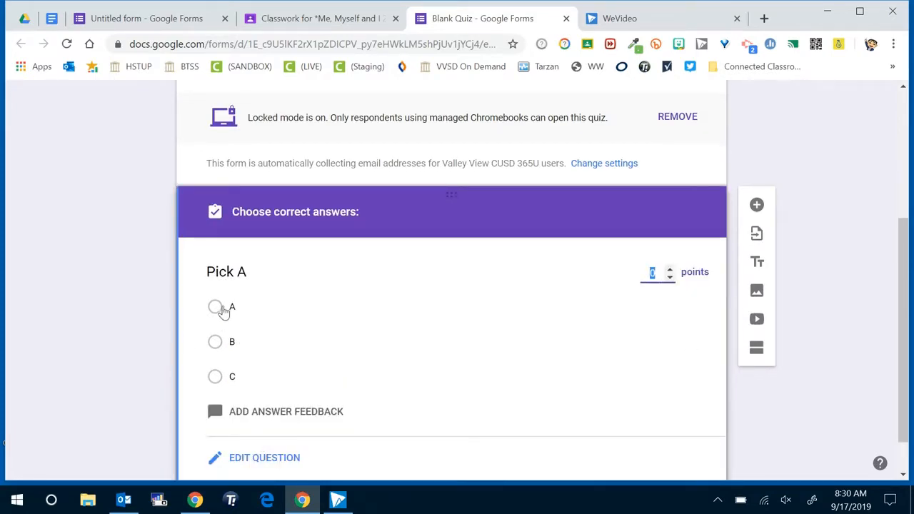
{"action": "left_click", "coordinate": [214, 308]}
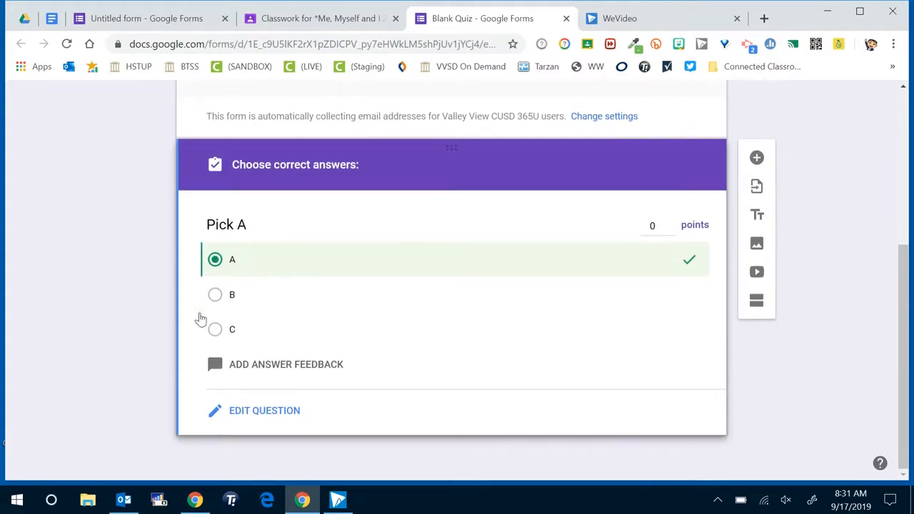
{"action": "mouse_move", "coordinate": [253, 370]}
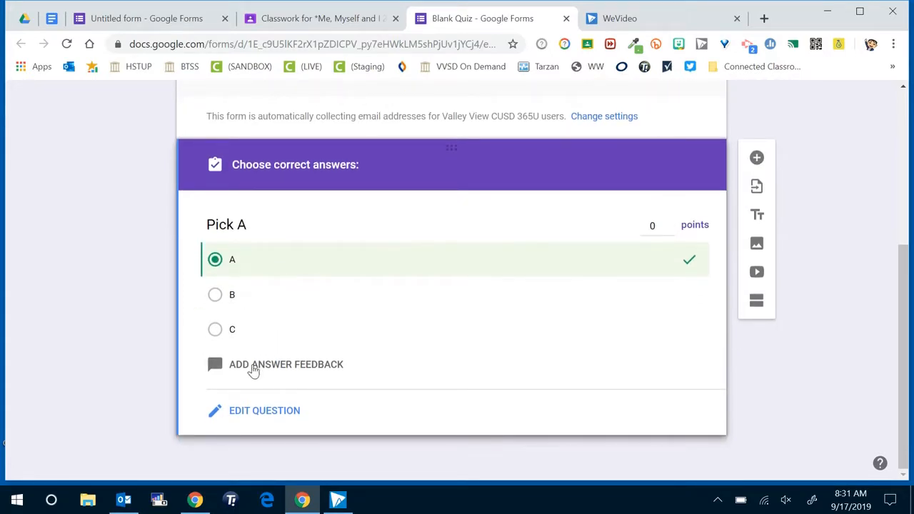
{"action": "left_click", "coordinate": [286, 364]}
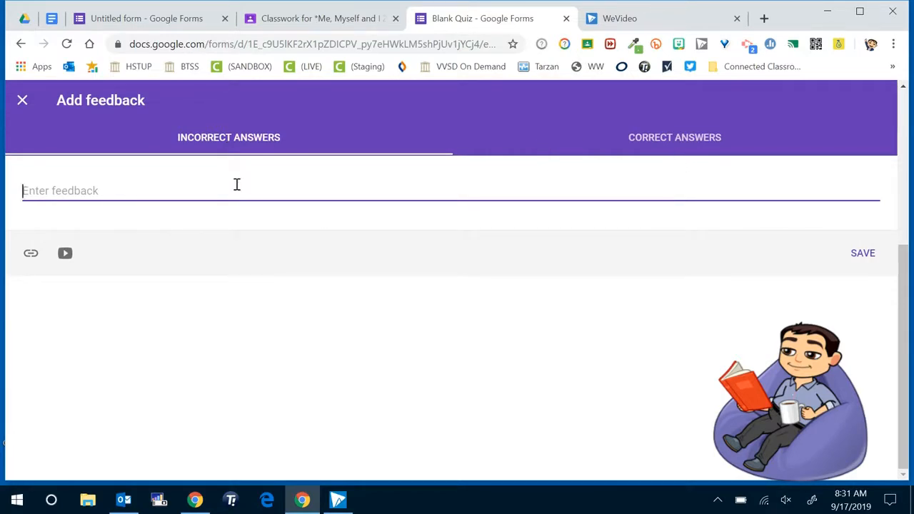
Step: Save feedback 'Really?' for incorrect answers and 'Good' for correct answers
{"action": "type", "text": "Really?"}
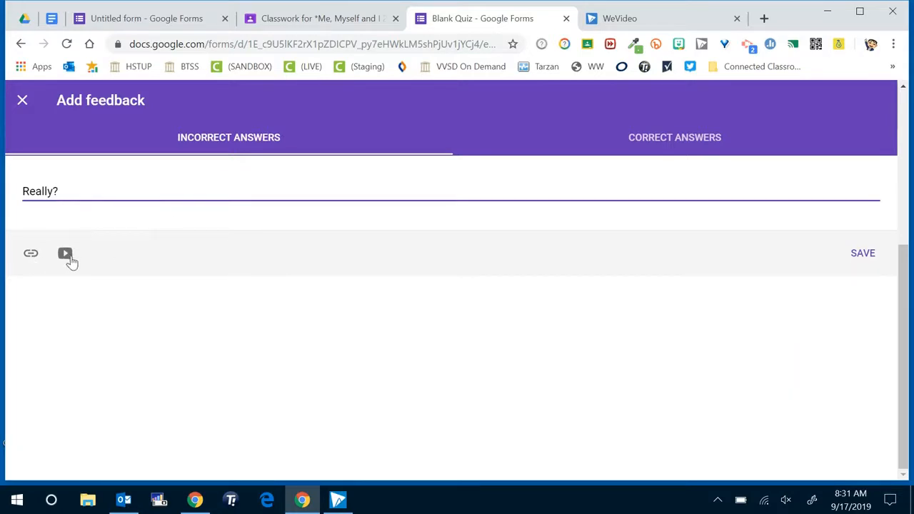
{"action": "mouse_move", "coordinate": [99, 219]}
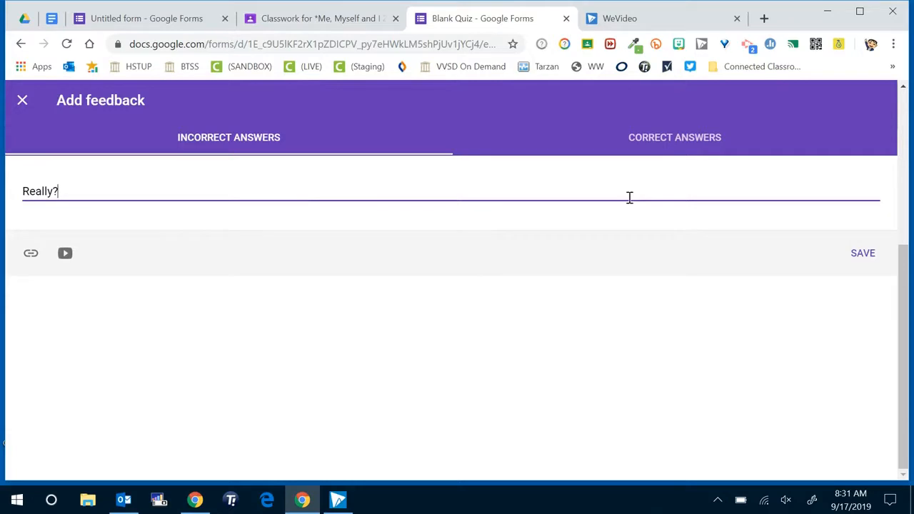
{"action": "left_click", "coordinate": [674, 137]}
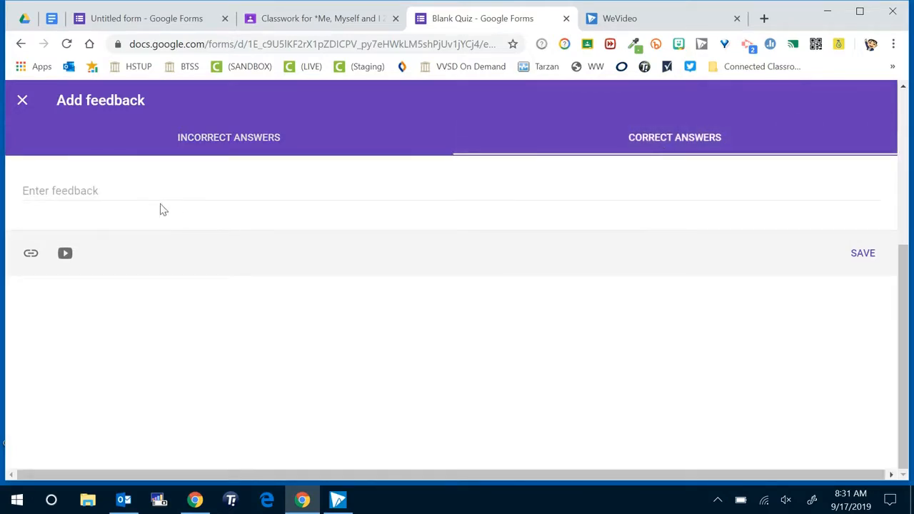
{"action": "type", "text": "Good"}
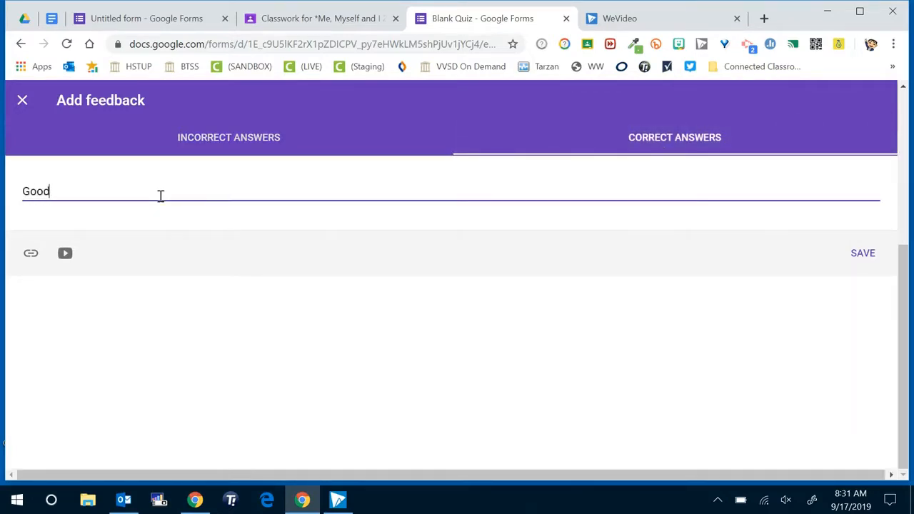
{"action": "mouse_move", "coordinate": [271, 246]}
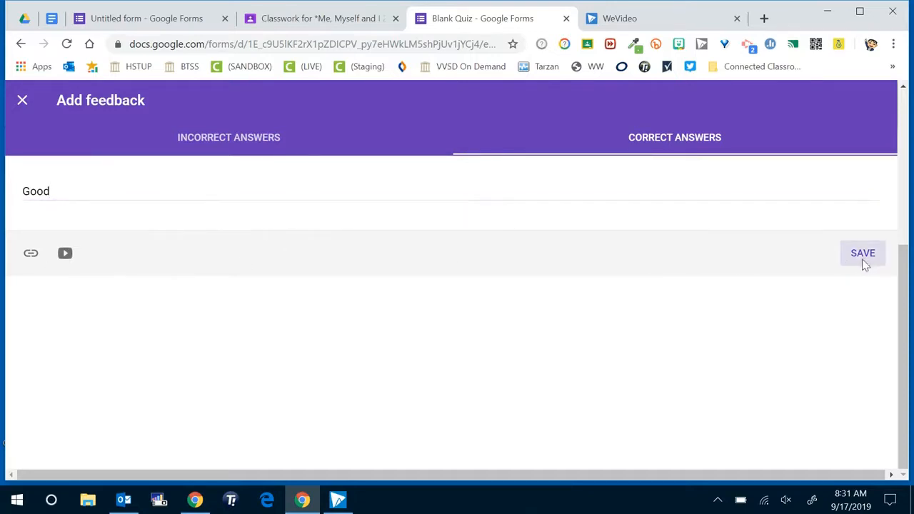
{"action": "left_click", "coordinate": [862, 253]}
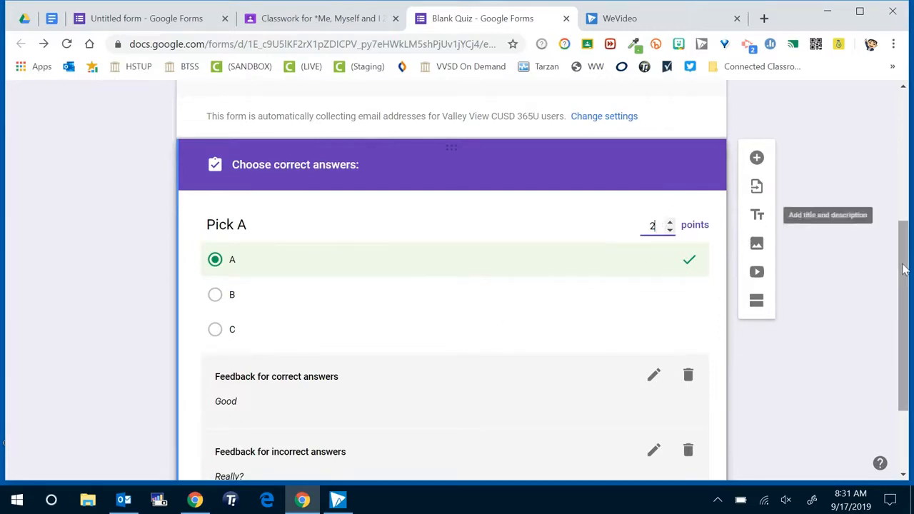
{"action": "scroll", "scroll_direction": "down", "scroll_amount": 3}
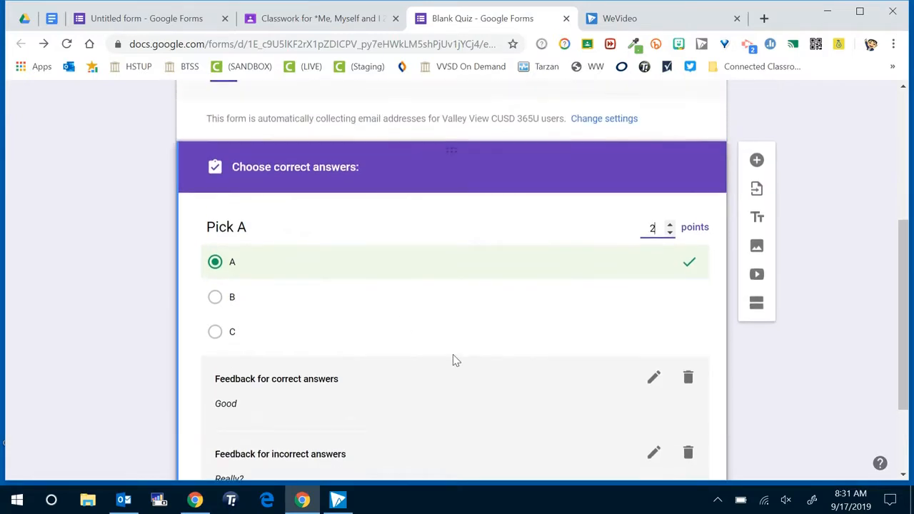
{"action": "mouse_move", "coordinate": [694, 218]}
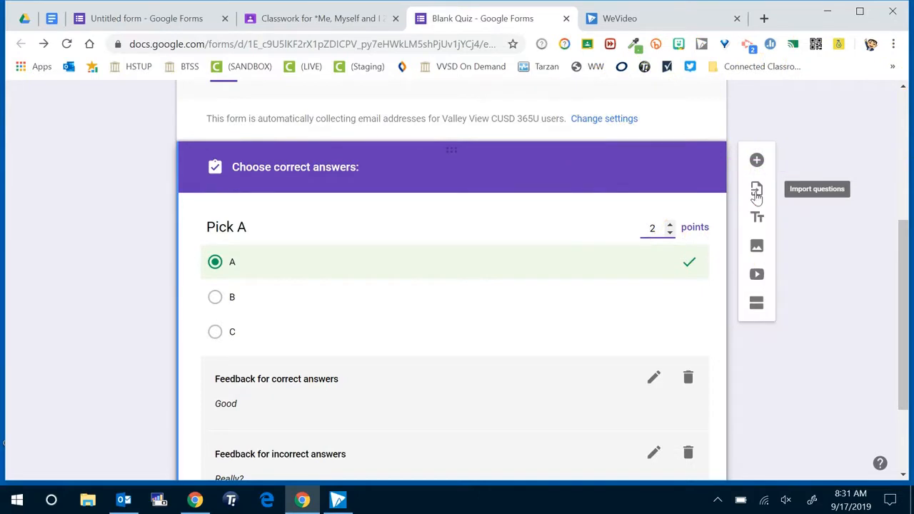
{"action": "left_click", "coordinate": [757, 189]}
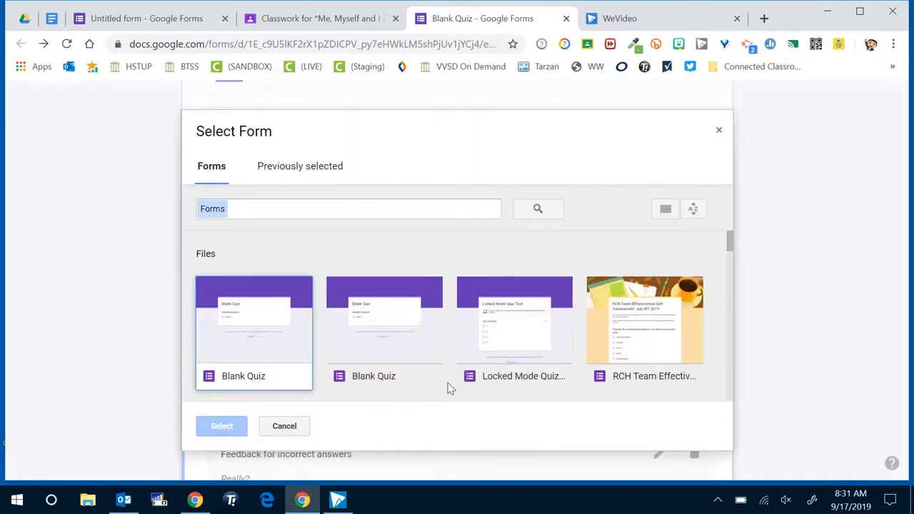
{"action": "scroll", "scroll_direction": "down", "scroll_amount": 3}
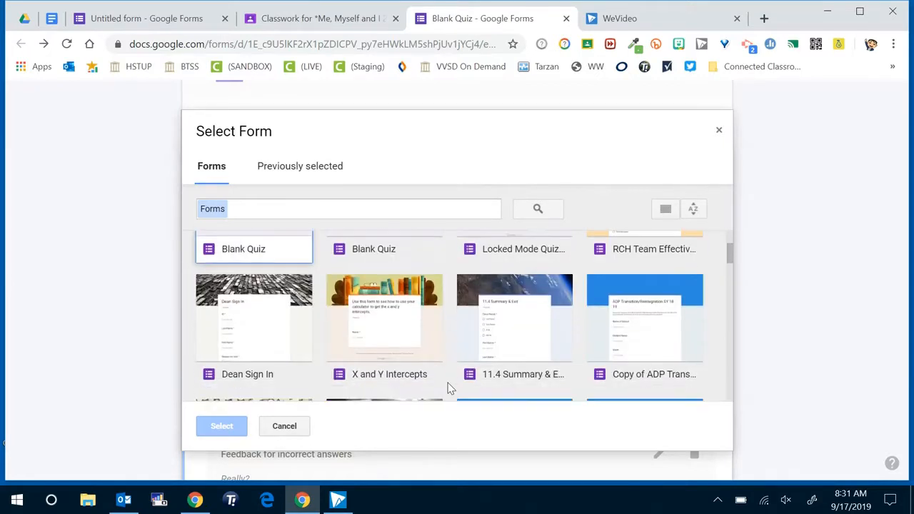
{"action": "mouse_move", "coordinate": [719, 134]}
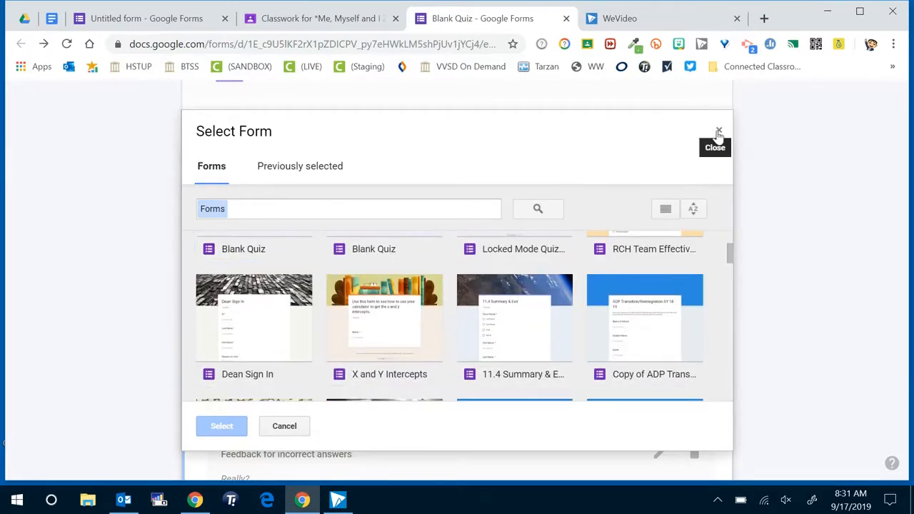
{"action": "left_click", "coordinate": [717, 133]}
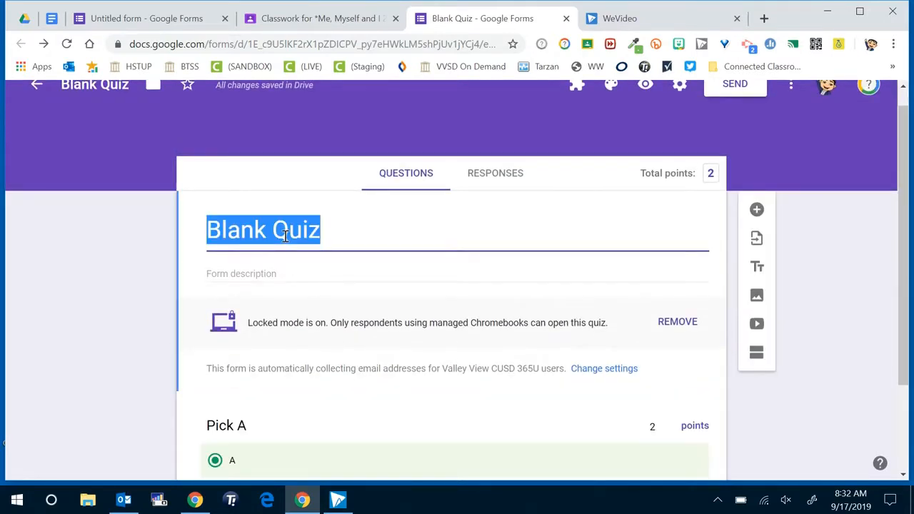
Step: Retitle the form 'Example' and return to the Classroom assignment
{"action": "type", "text": "Example"}
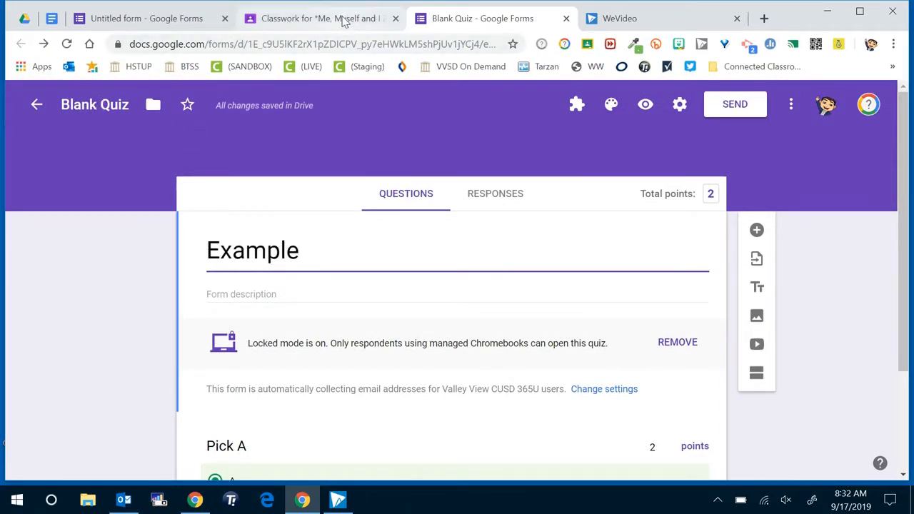
{"action": "left_click", "coordinate": [312, 17]}
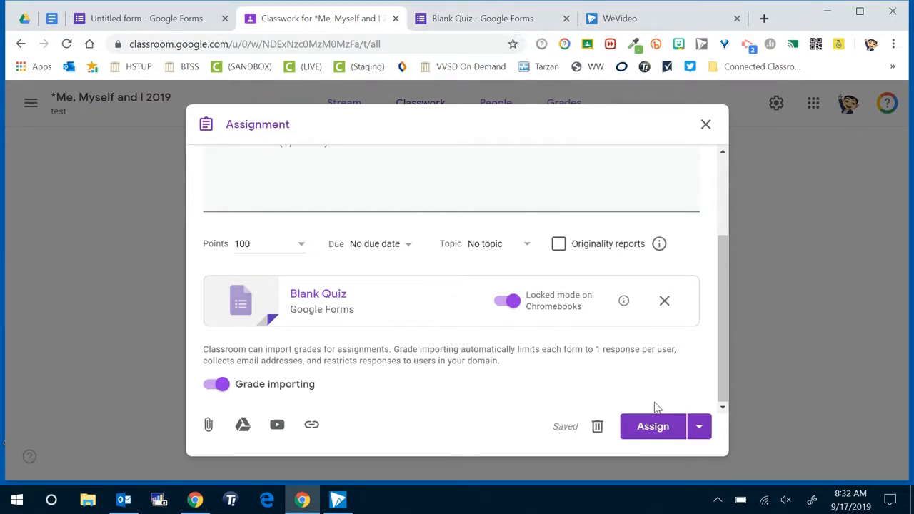
Step: Assign the locked-mode quiz so TEST is posted to the class's Classwork
{"action": "left_click", "coordinate": [651, 426]}
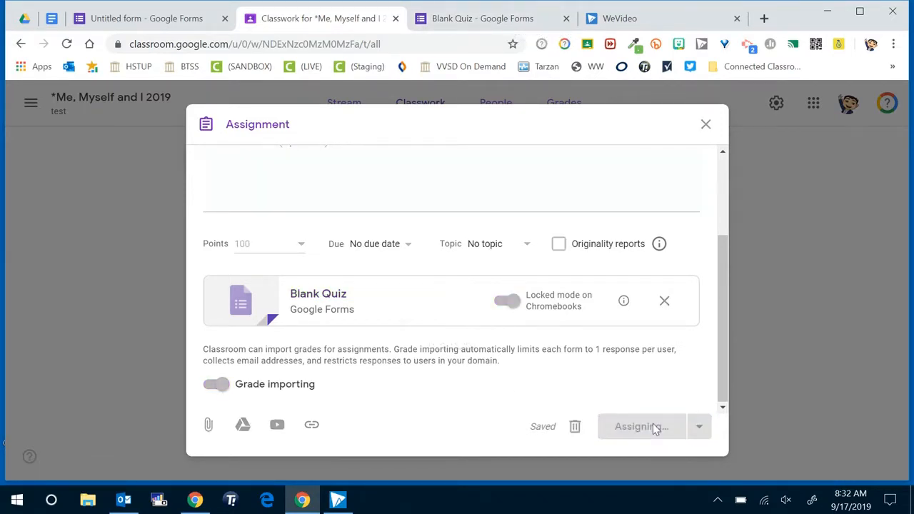
{"action": "left_click", "coordinate": [641, 425]}
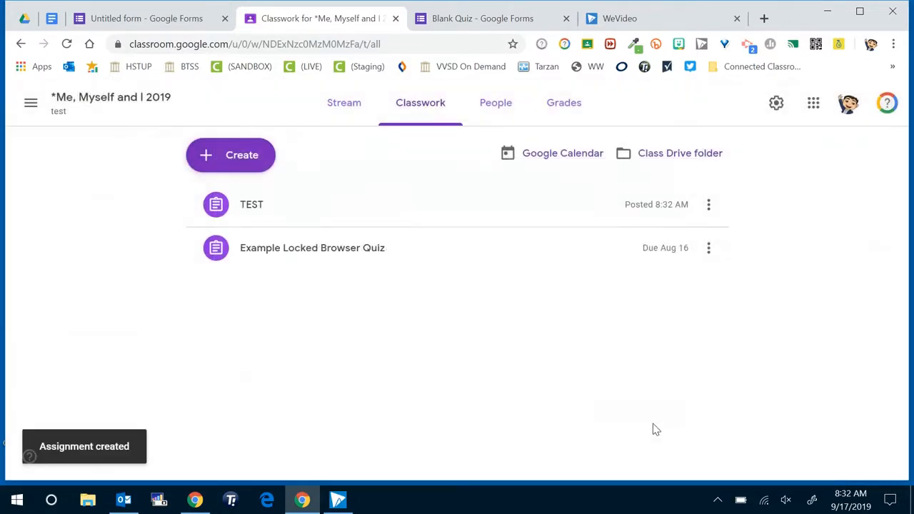
{"action": "mouse_move", "coordinate": [450, 300]}
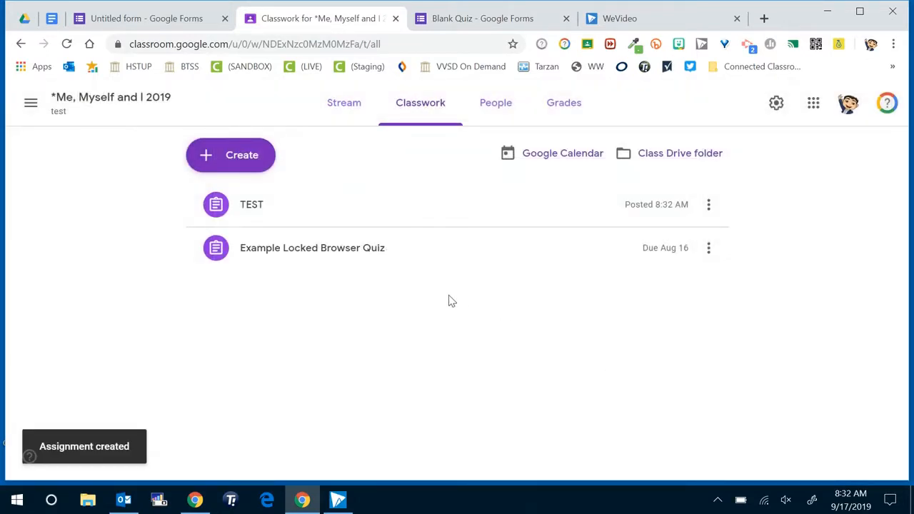
{"action": "mouse_move", "coordinate": [264, 220]}
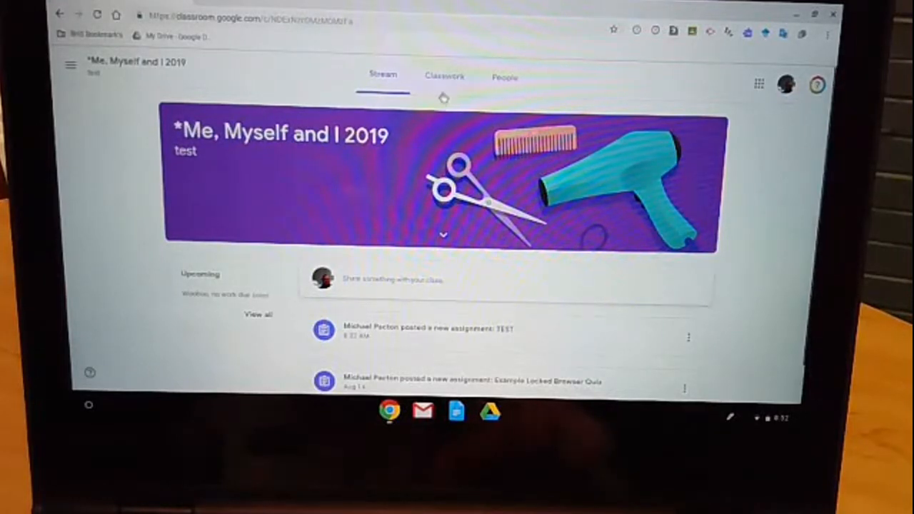
Step: On the student Chromebook, open the Example quiz attached to TEST from Classwork
{"action": "left_click", "coordinate": [445, 77]}
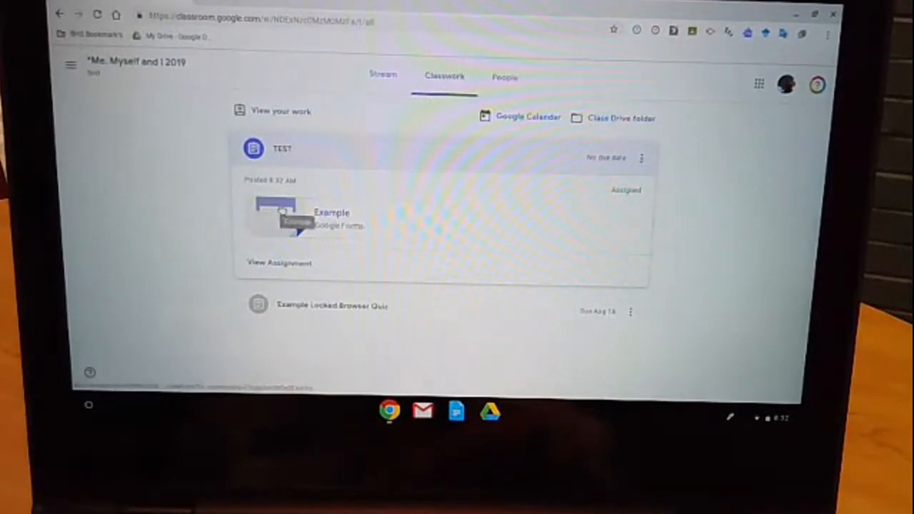
{"action": "left_click", "coordinate": [307, 214]}
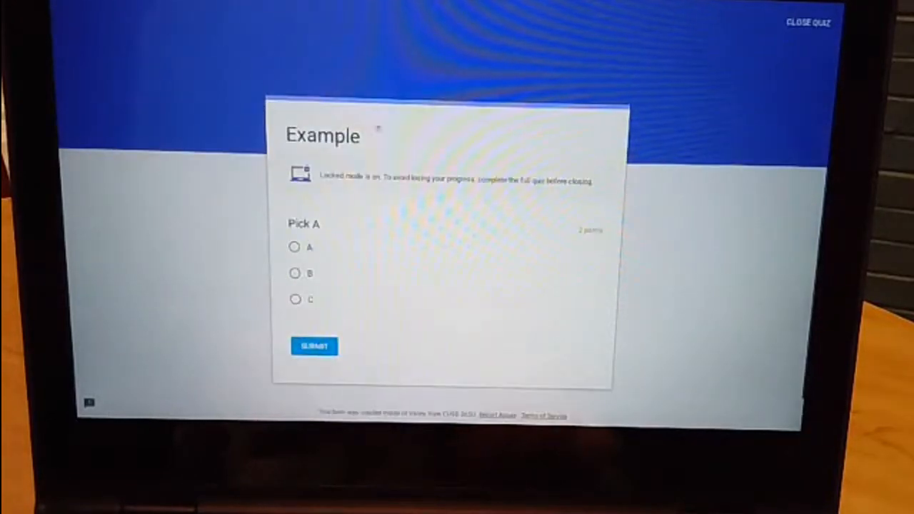
Step: Answer Pick A with option A and submit the quiz
{"action": "left_click", "coordinate": [294, 247]}
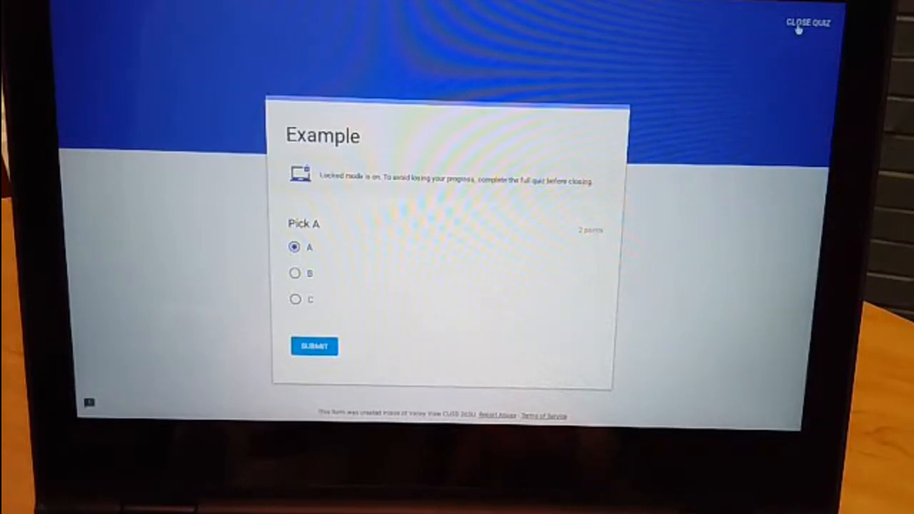
{"action": "left_click", "coordinate": [805, 23]}
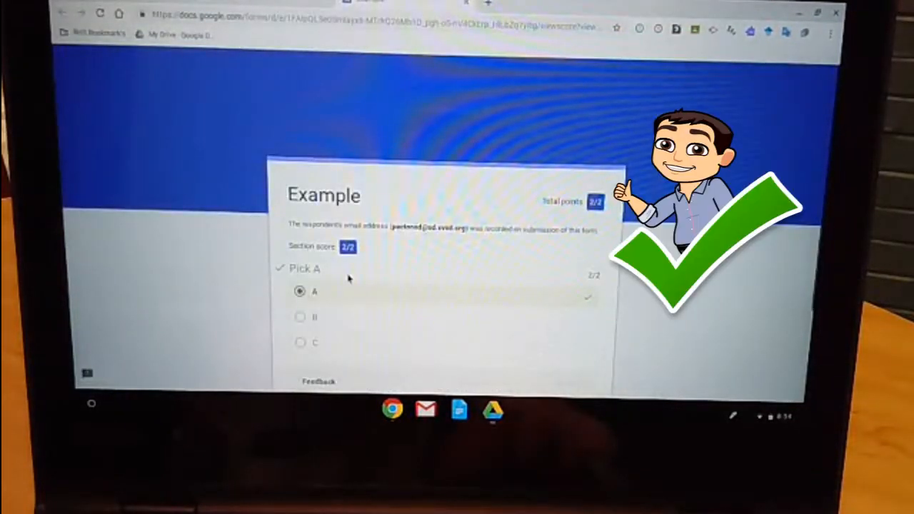
Step: Review the 2/2 score and return to the now turned-in TEST assignment
{"action": "scroll", "scroll_direction": "down", "scroll_amount": 3}
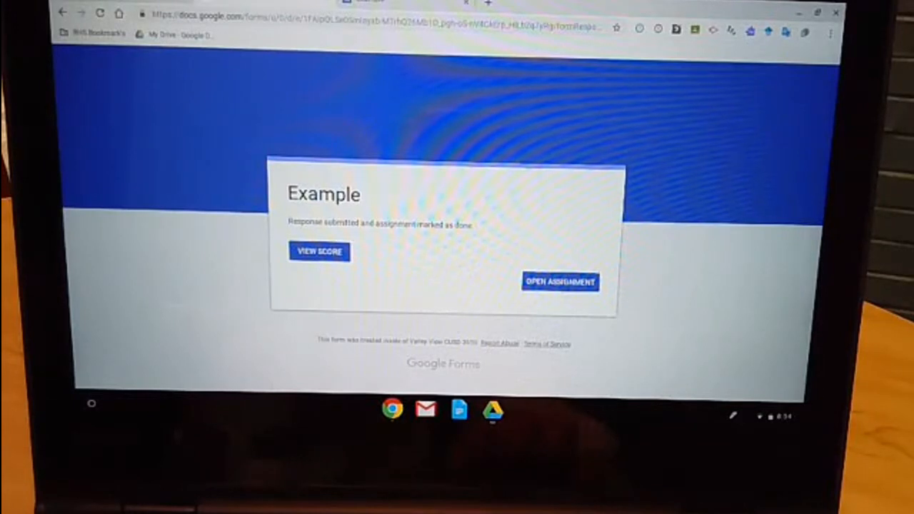
{"action": "left_click", "coordinate": [560, 282]}
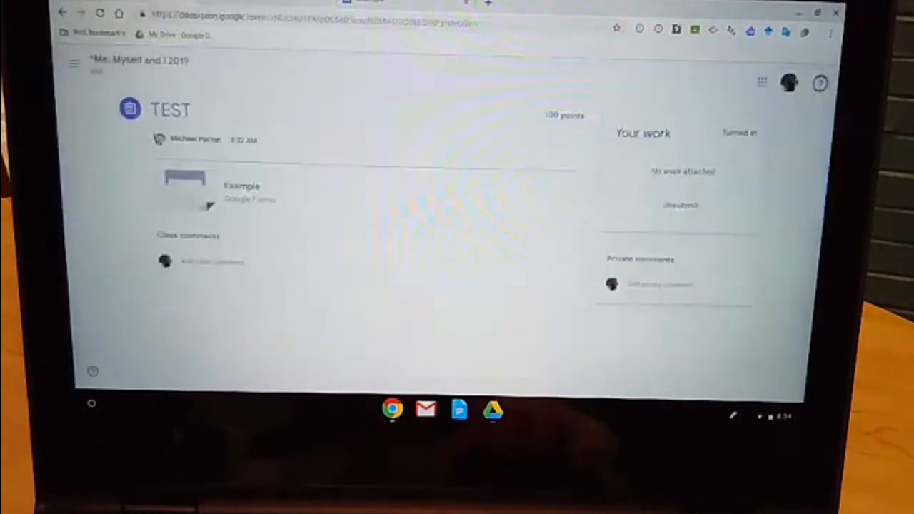